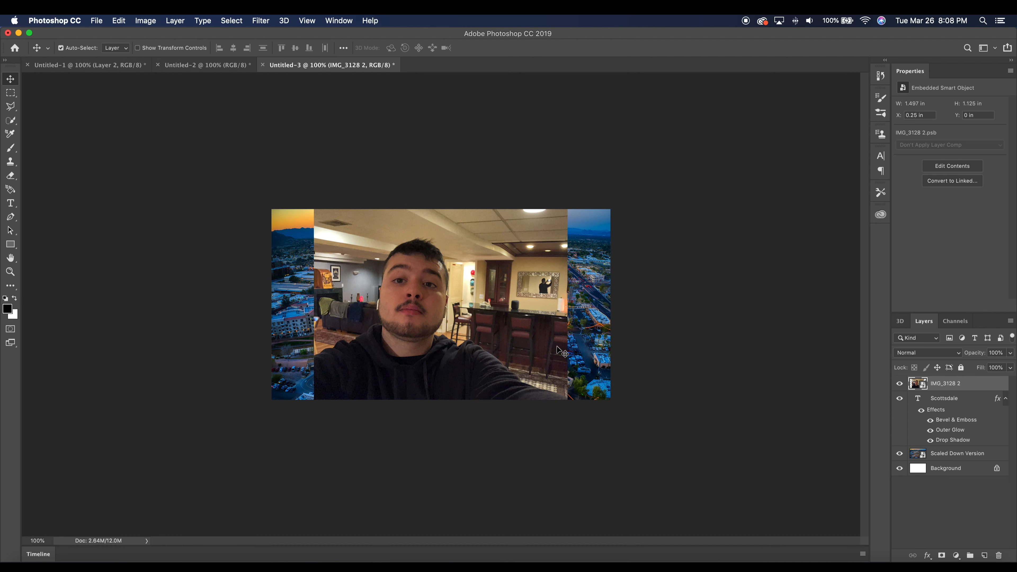
{"action": "mouse_move", "coordinate": [472, 329]}
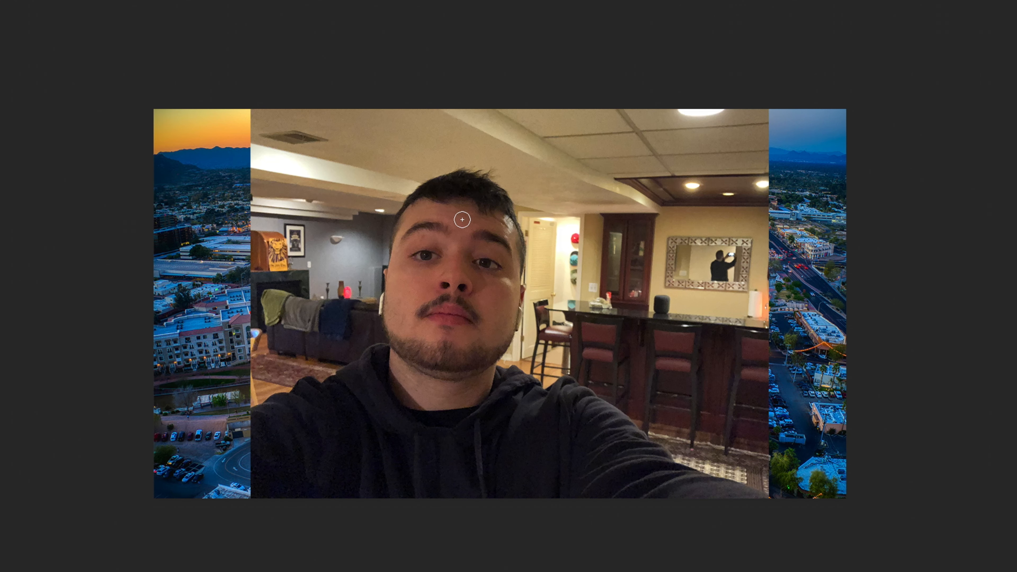
{"action": "mouse_move", "coordinate": [470, 460]}
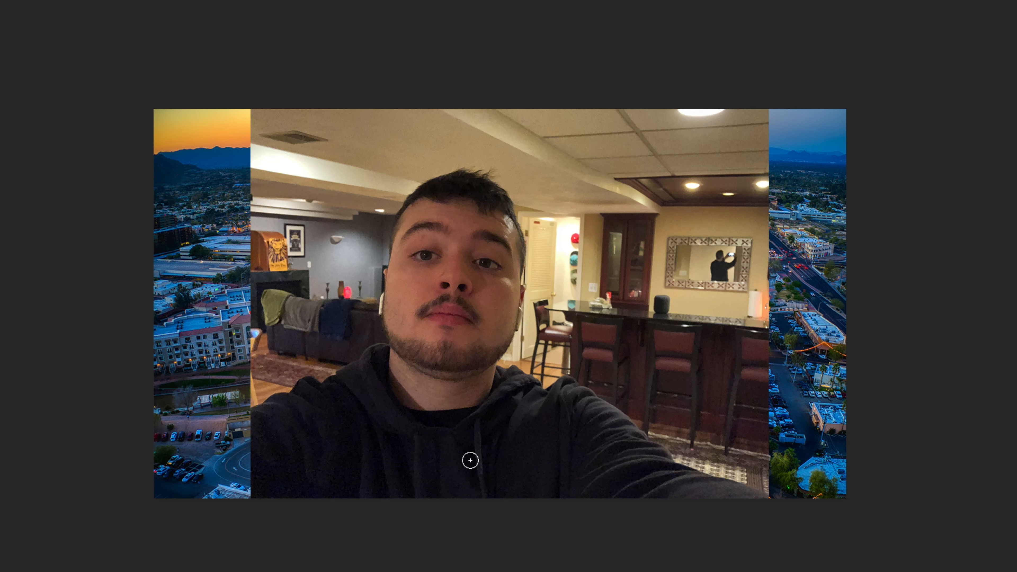
{"action": "mouse_move", "coordinate": [448, 238]}
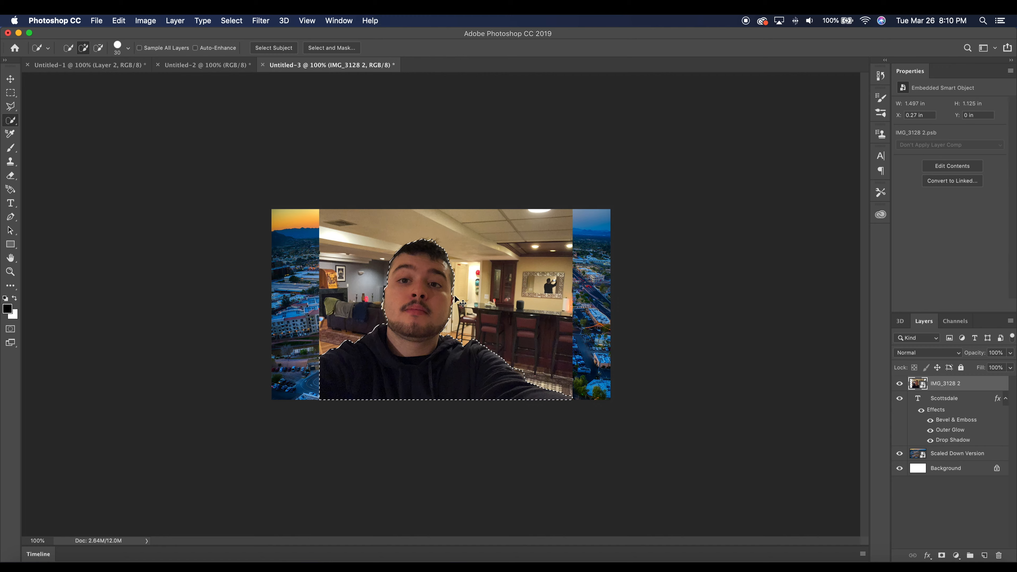
{"action": "left_click", "coordinate": [306, 21]}
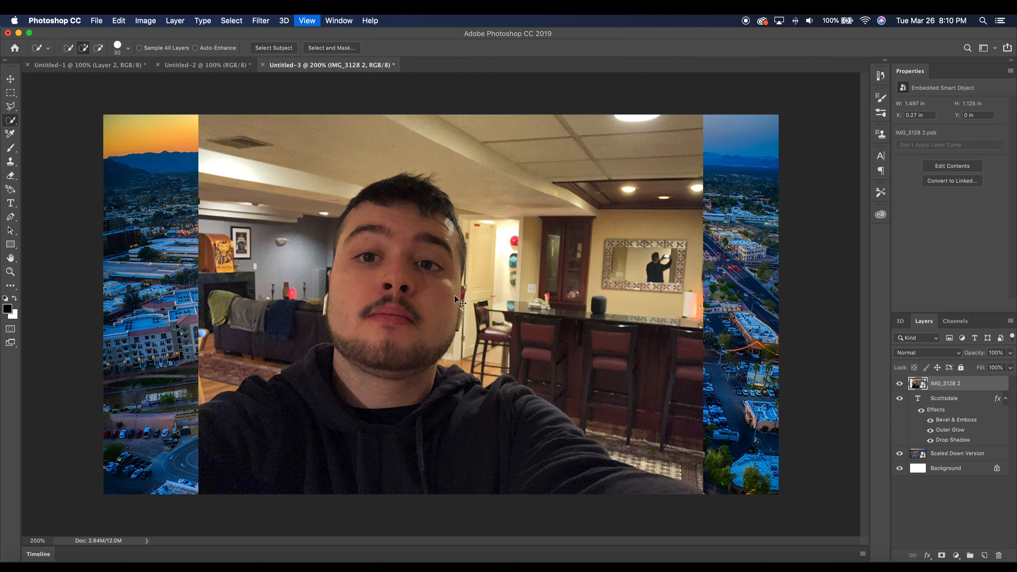
{"action": "left_click", "coordinate": [273, 47]}
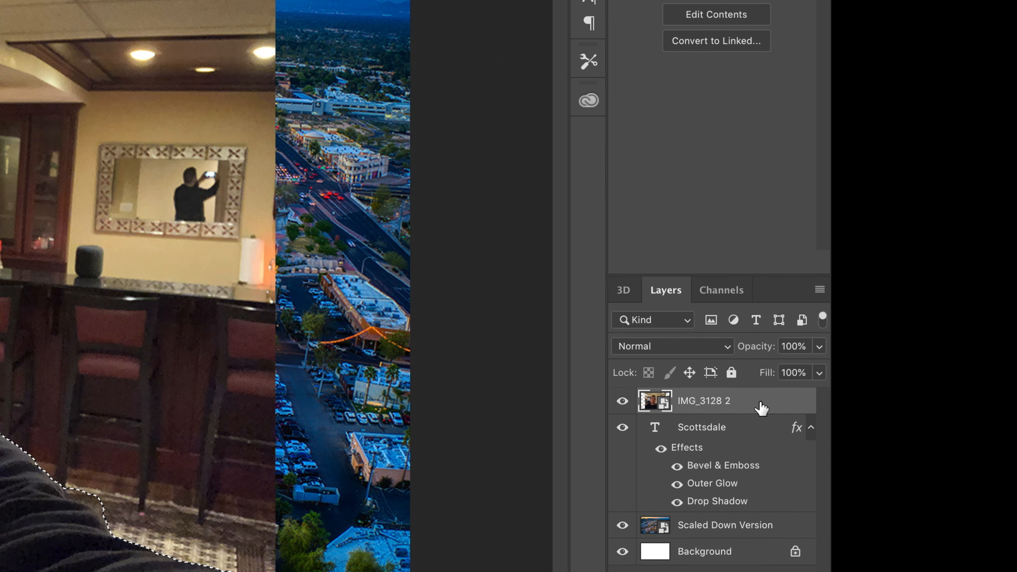
{"action": "double_click", "coordinate": [656, 401]}
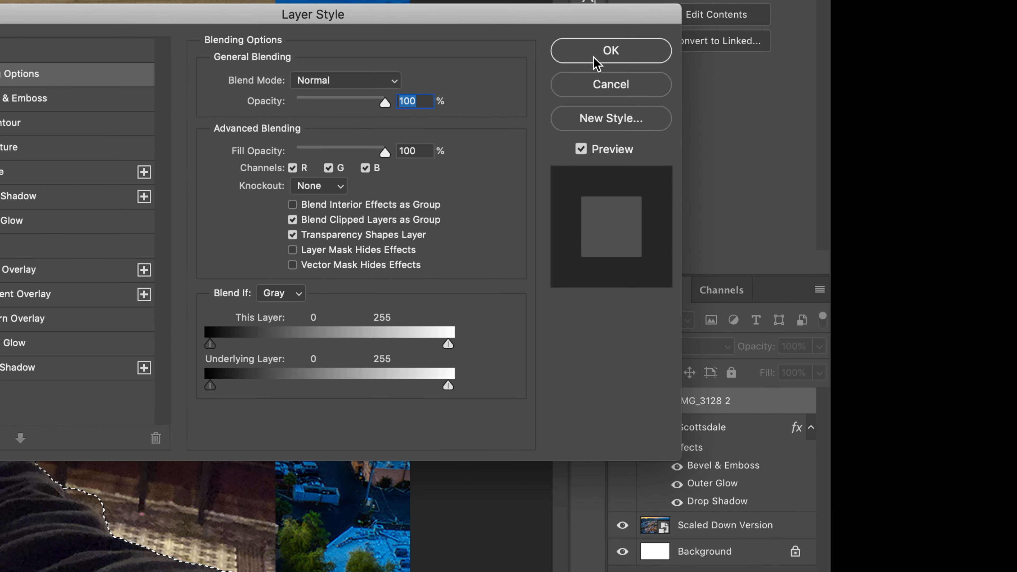
{"action": "left_click", "coordinate": [609, 51]}
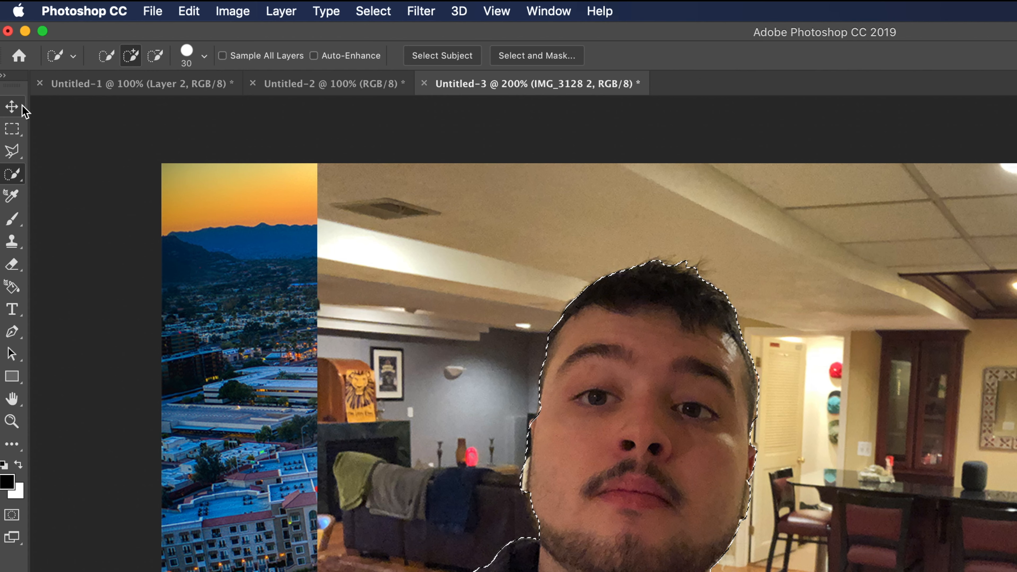
Put the cut-out person on his own layer and return to the original IMG_3128 2 selfie layer
{"action": "left_click", "coordinate": [11, 106]}
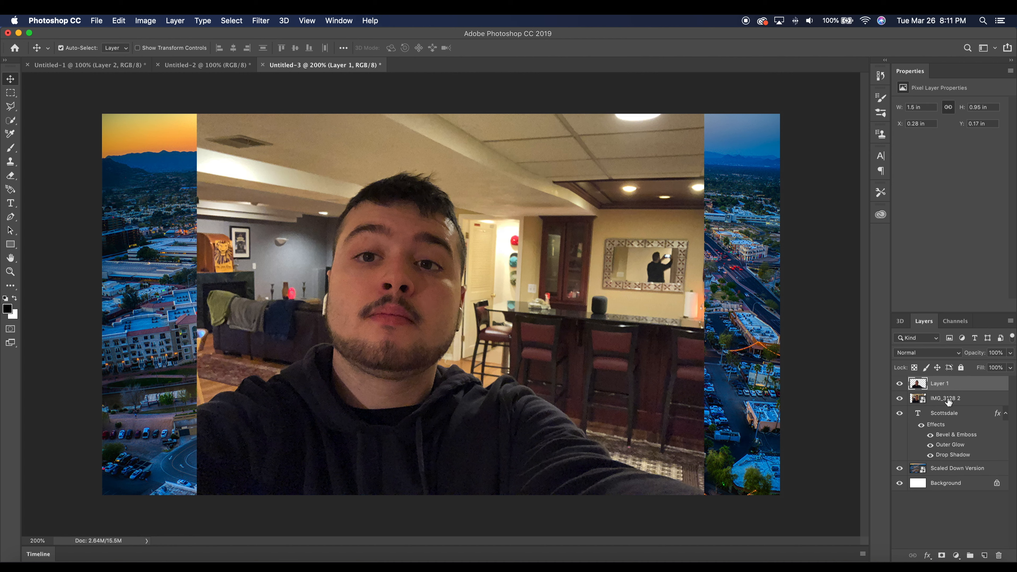
{"action": "mouse_move", "coordinate": [971, 401]}
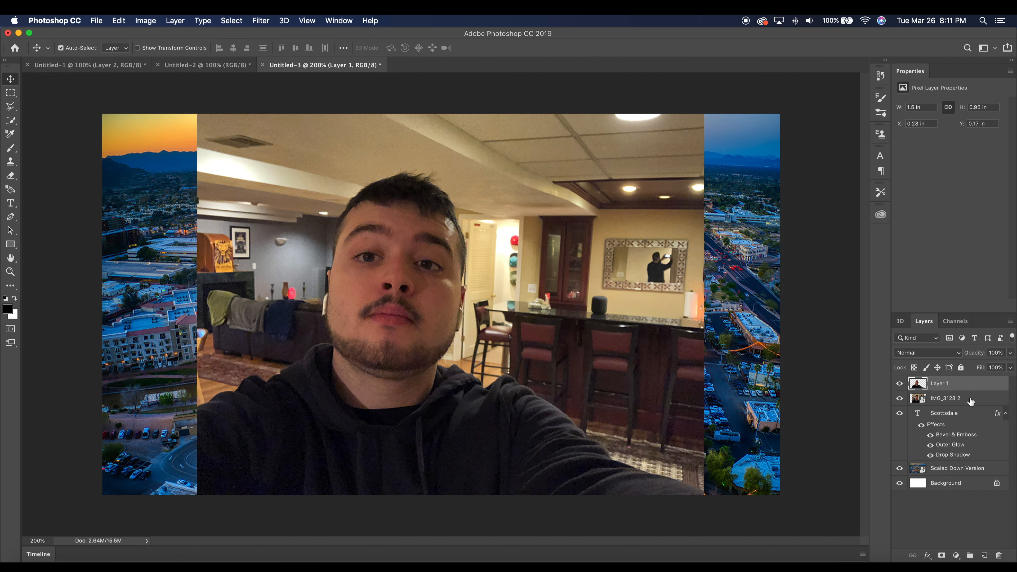
{"action": "left_click", "coordinate": [945, 398]}
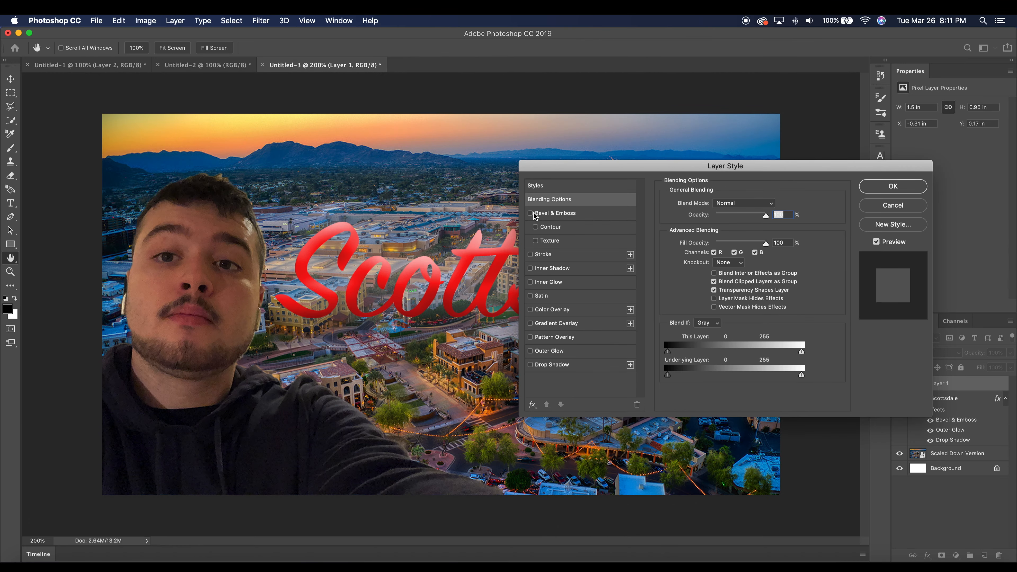
Enable Inner Shadow, Outer Glow and Drop Shadow in Layer Style and apply them to the person
{"action": "left_click", "coordinate": [535, 213]}
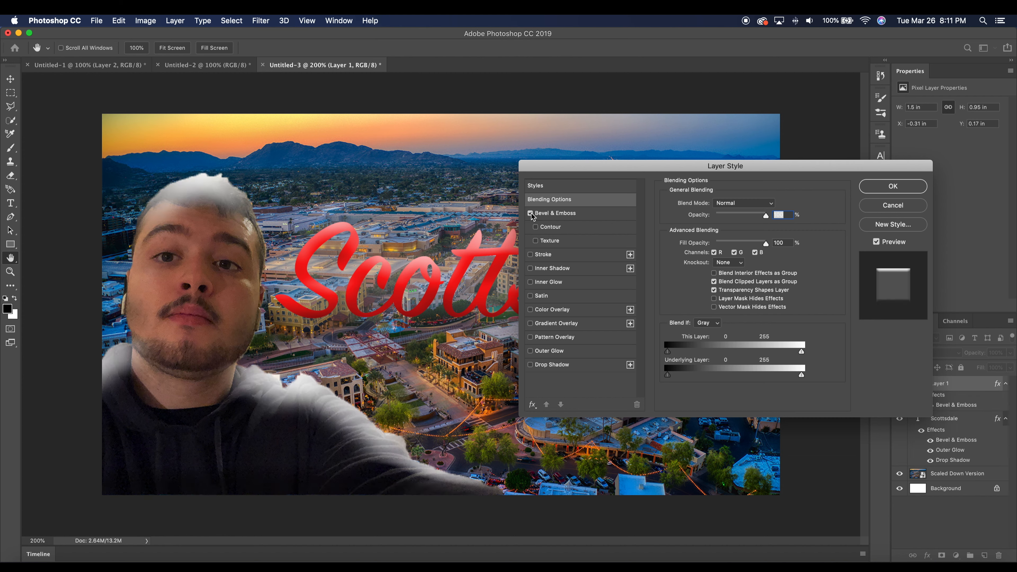
{"action": "left_click", "coordinate": [535, 213]}
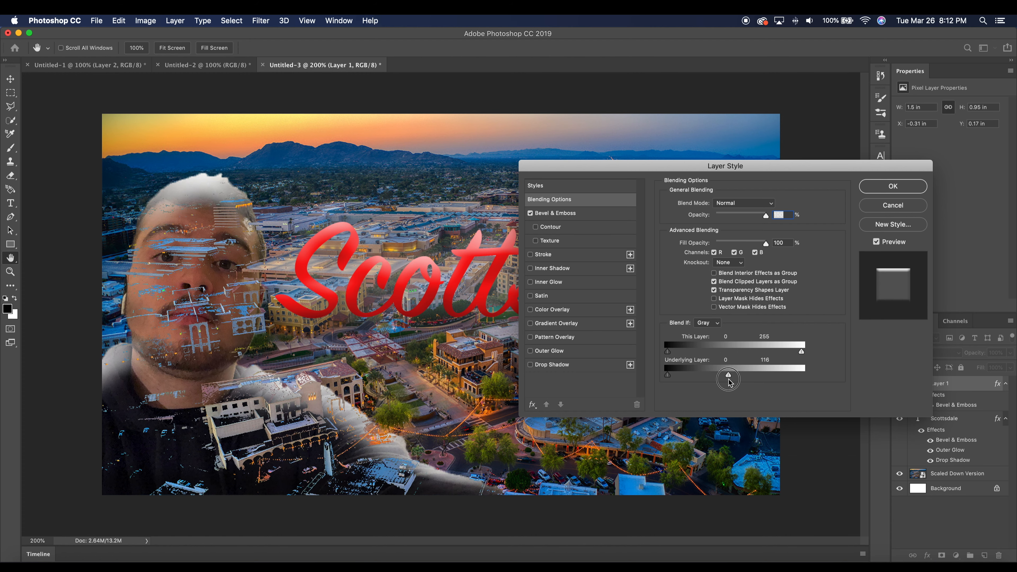
{"action": "left_click", "coordinate": [543, 254]}
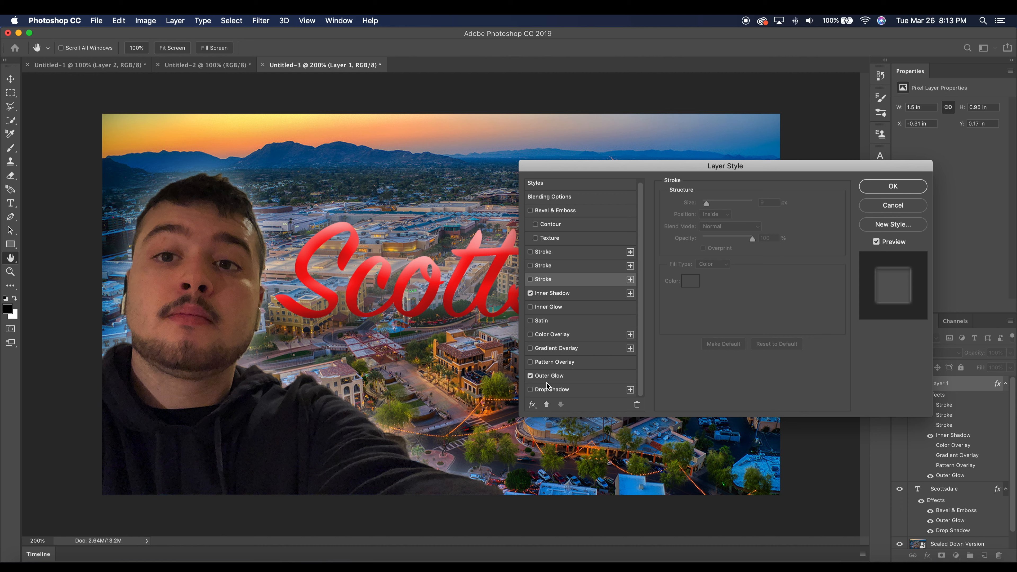
{"action": "left_click", "coordinate": [529, 389]}
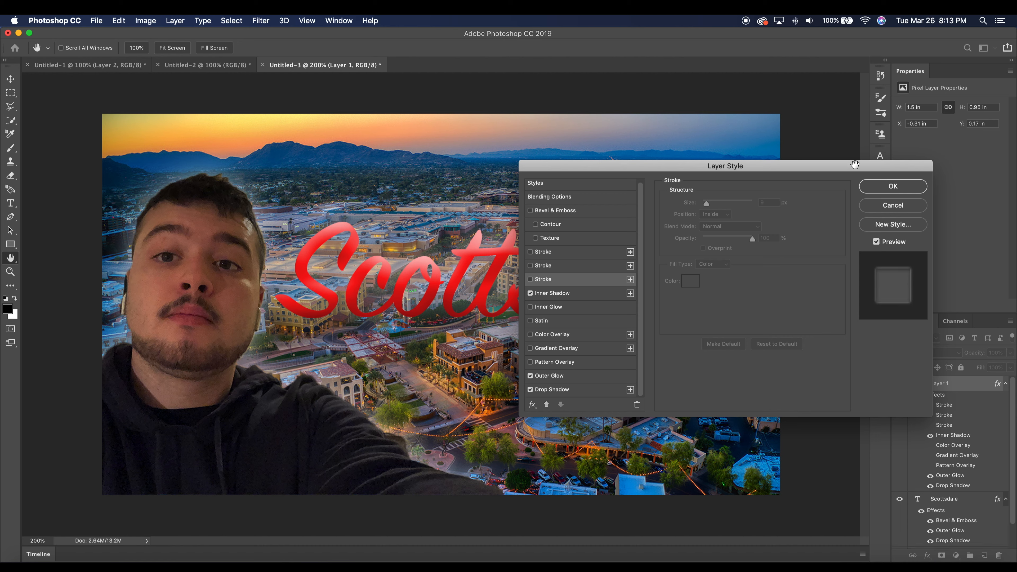
{"action": "left_click", "coordinate": [892, 186]}
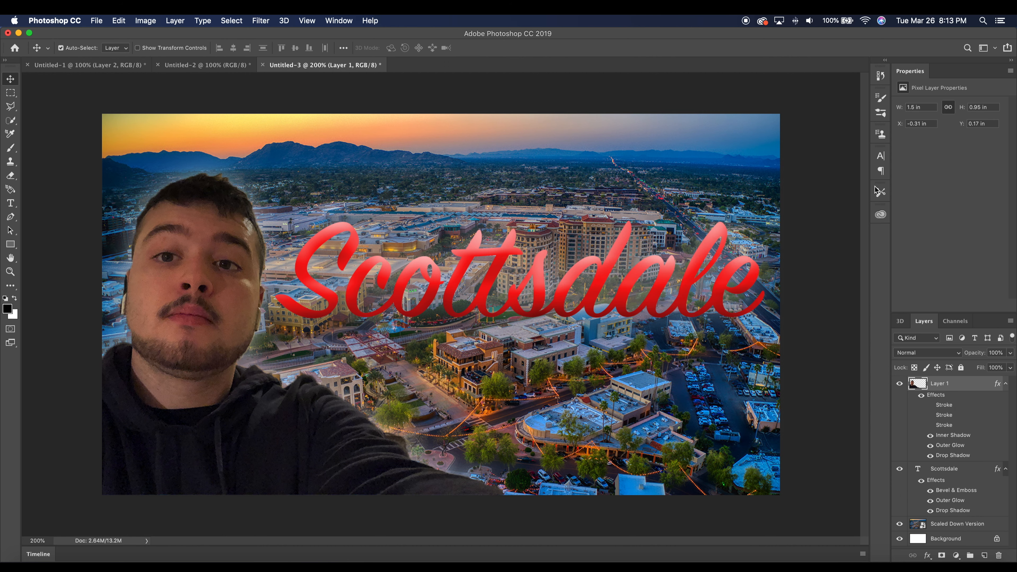